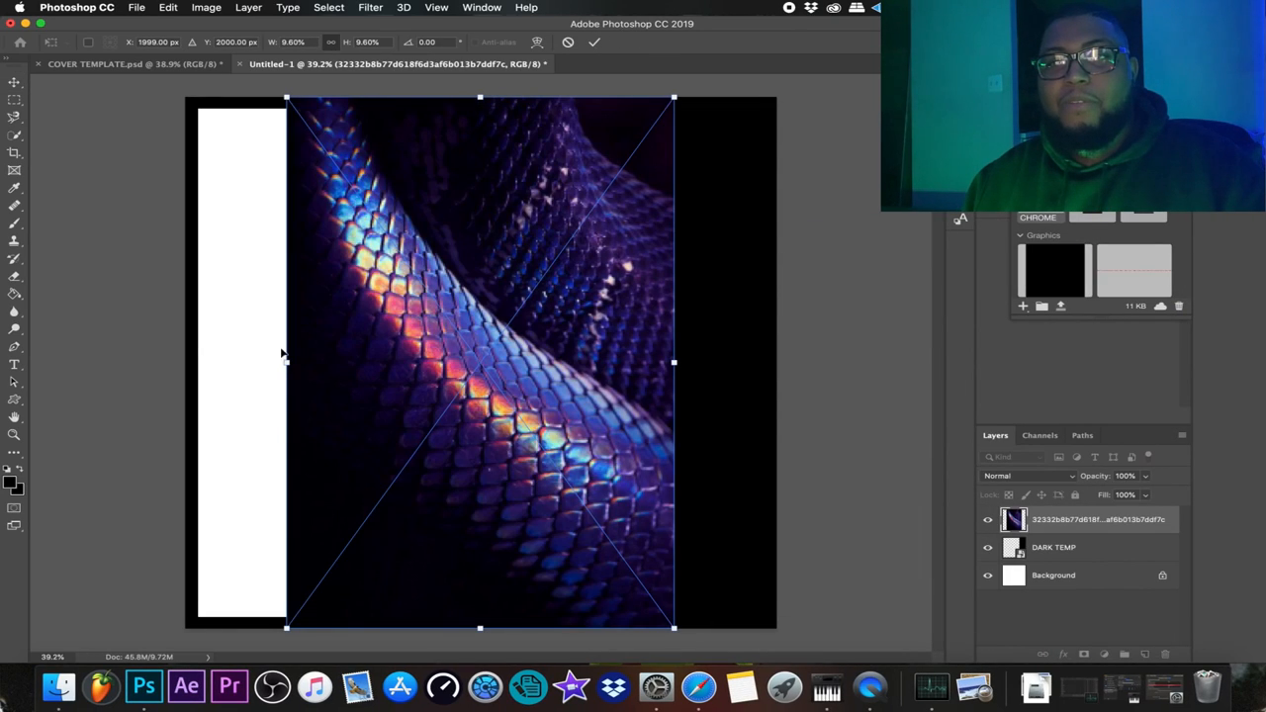
mouse_move(451, 348)
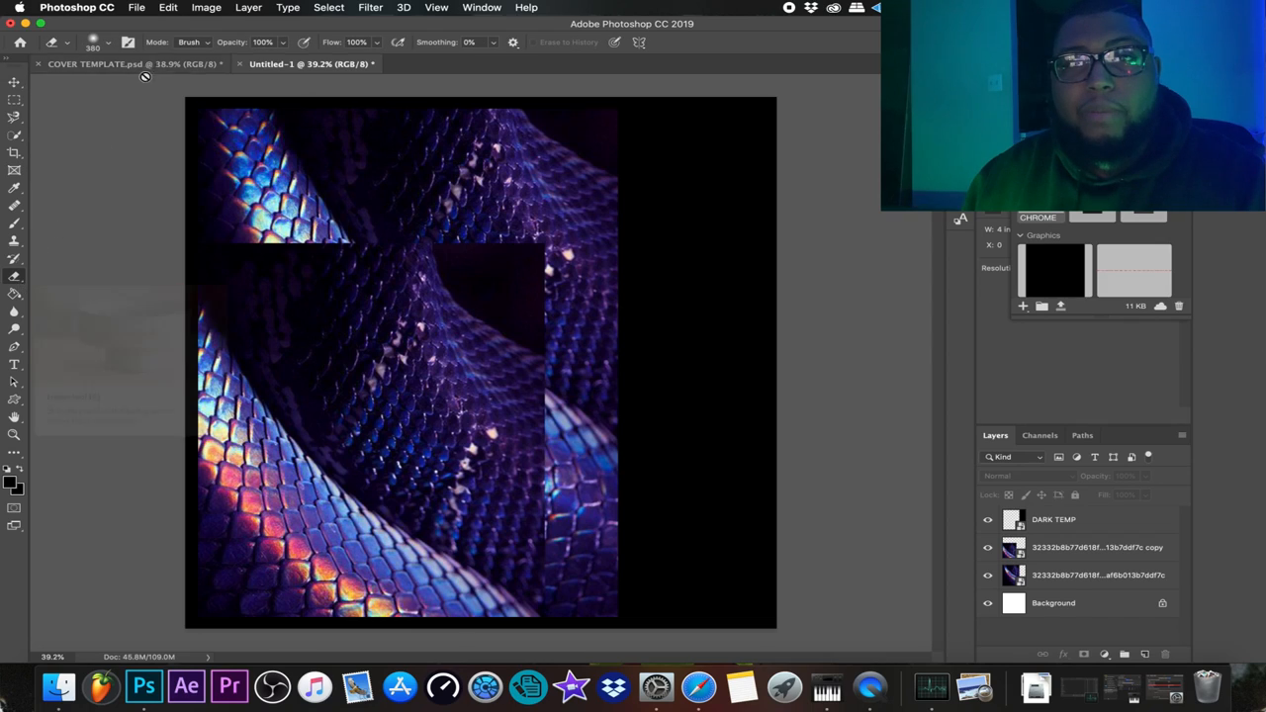
- Choose a large, soft brush tip for masking the copy's hard edges
left_click(99, 43)
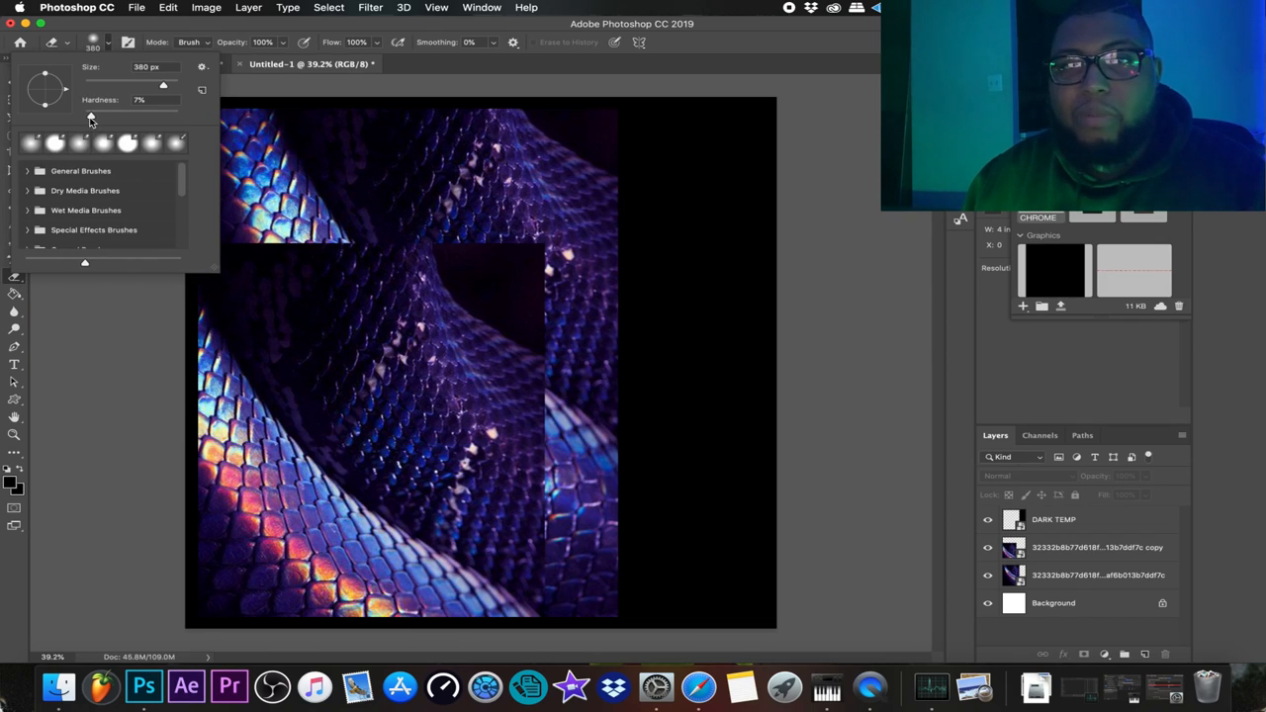
mouse_move(174, 91)
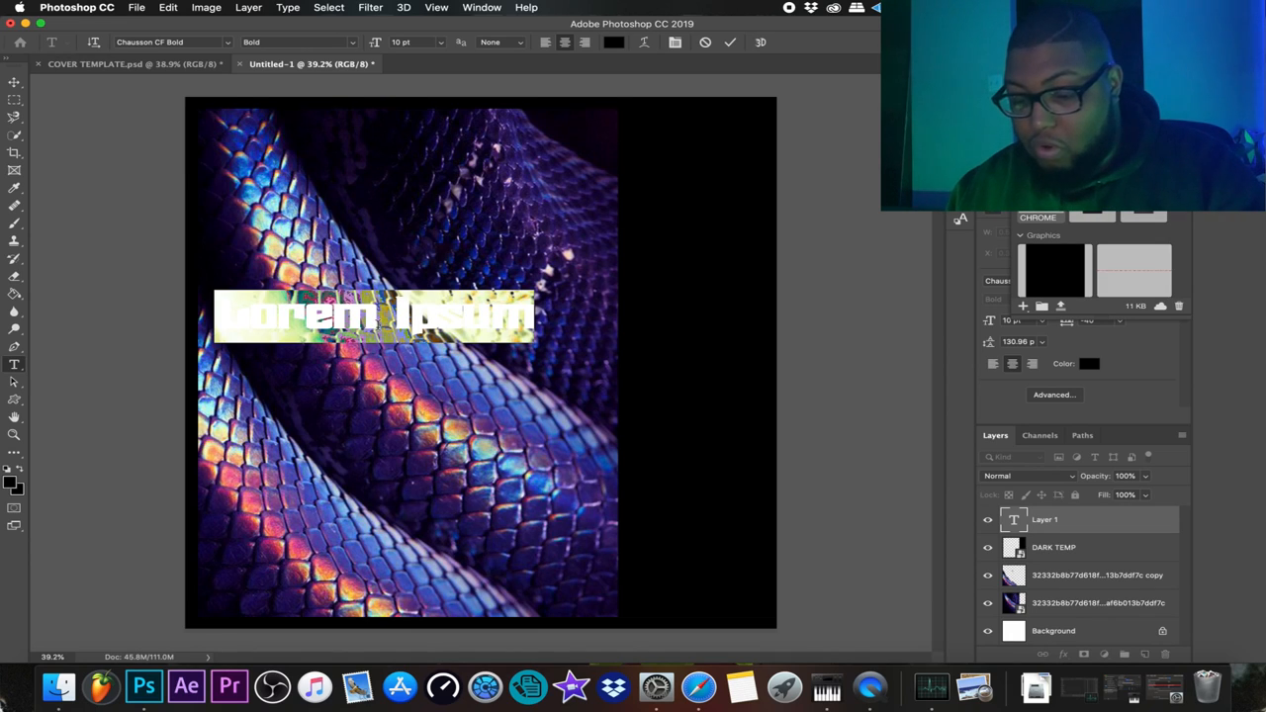
- Enter the title text CHROME in Chauvenet Bold on the new text layer
type("CHROM")
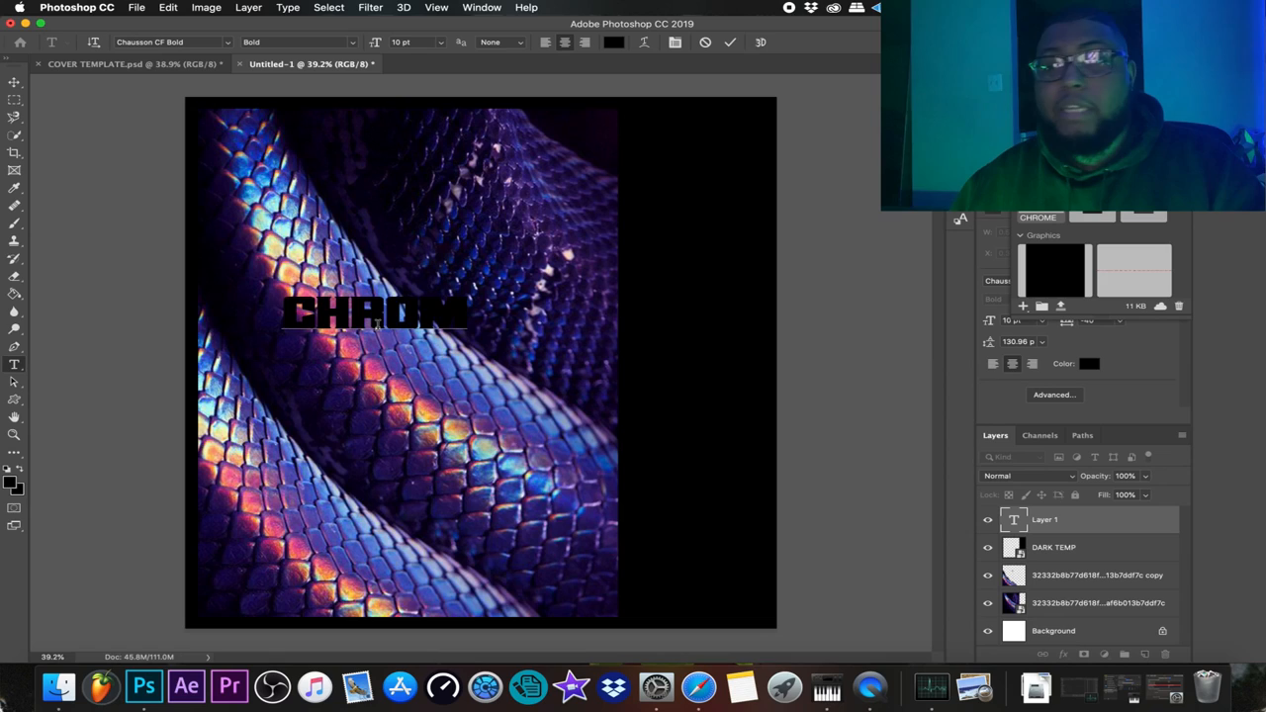